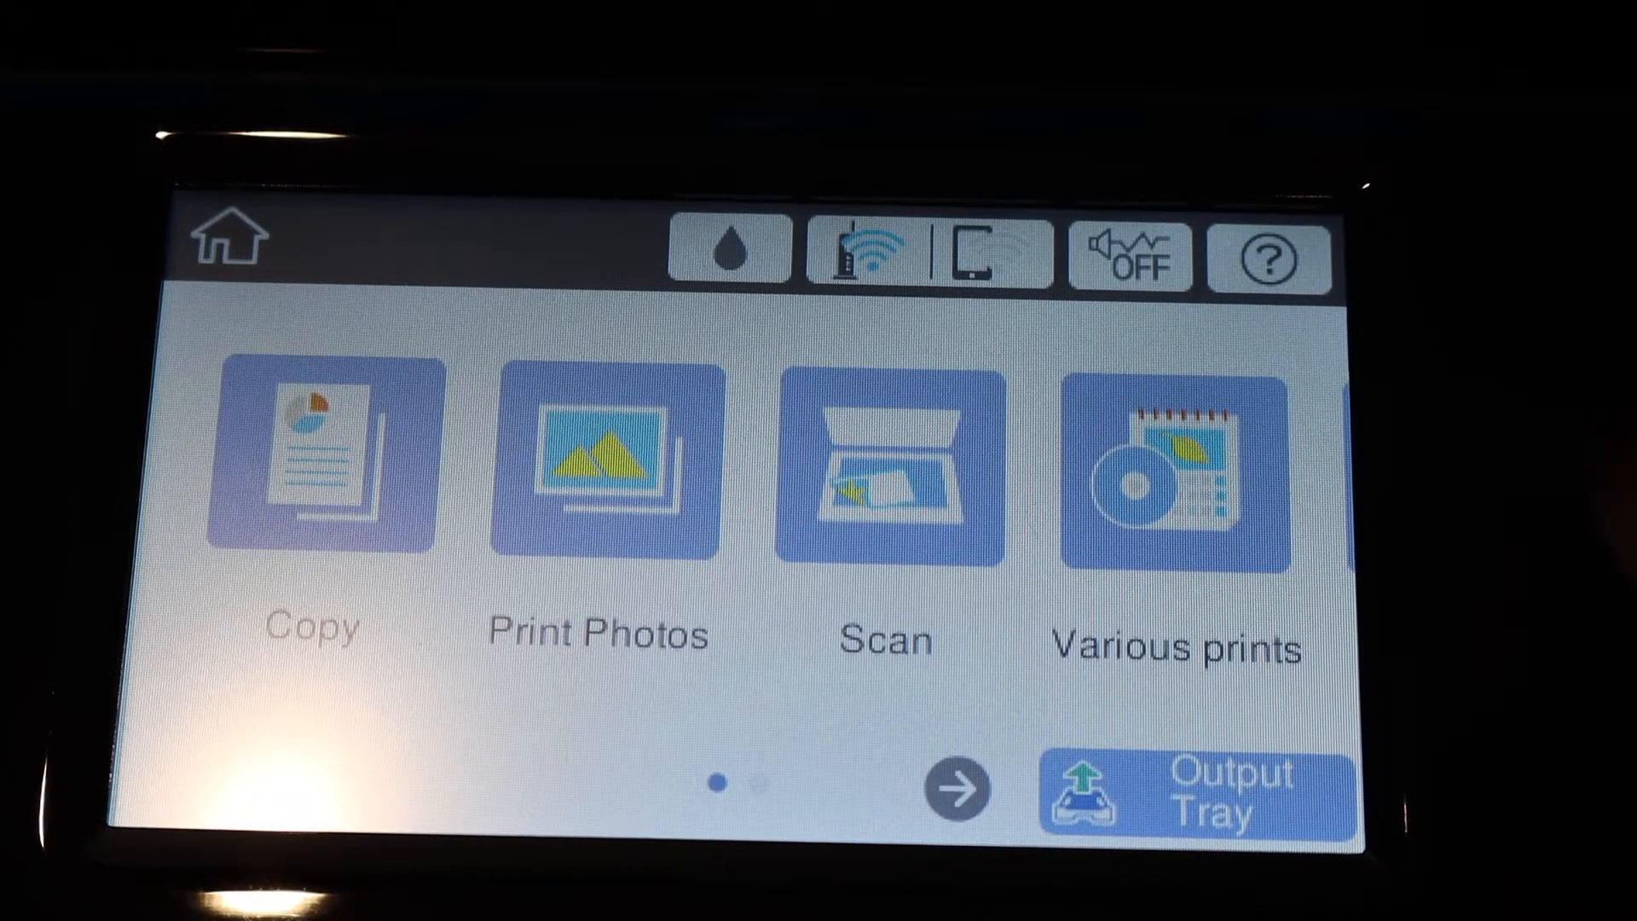
# Navigate from the scan screen back home and into the printer's Network Settings.
pyautogui.click(883, 471)
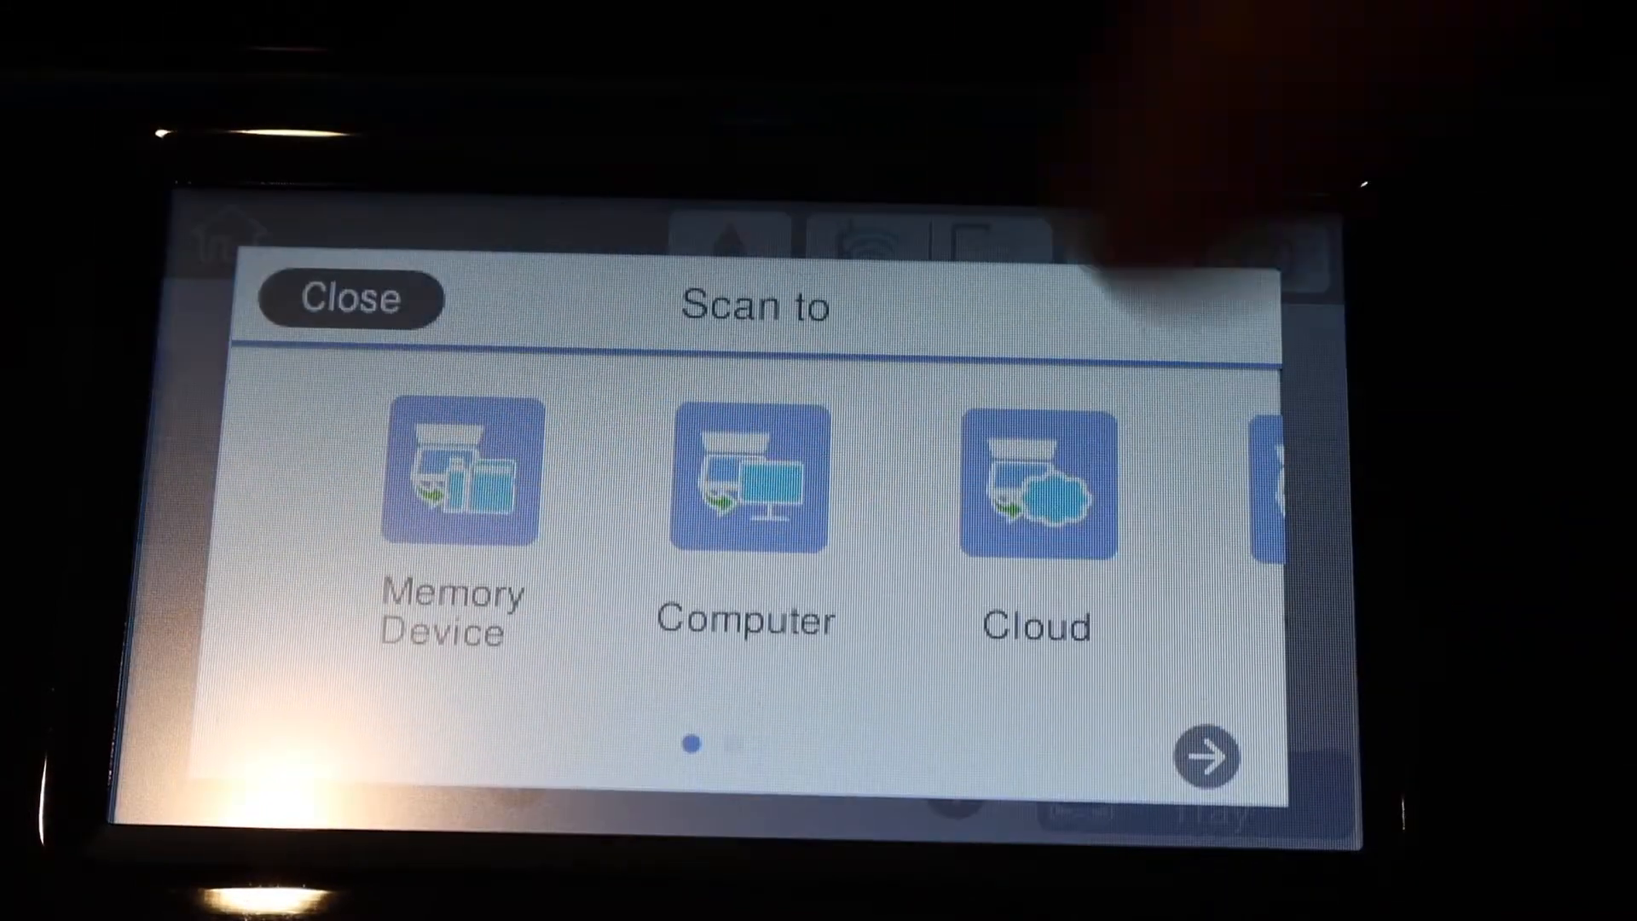
pyautogui.click(349, 300)
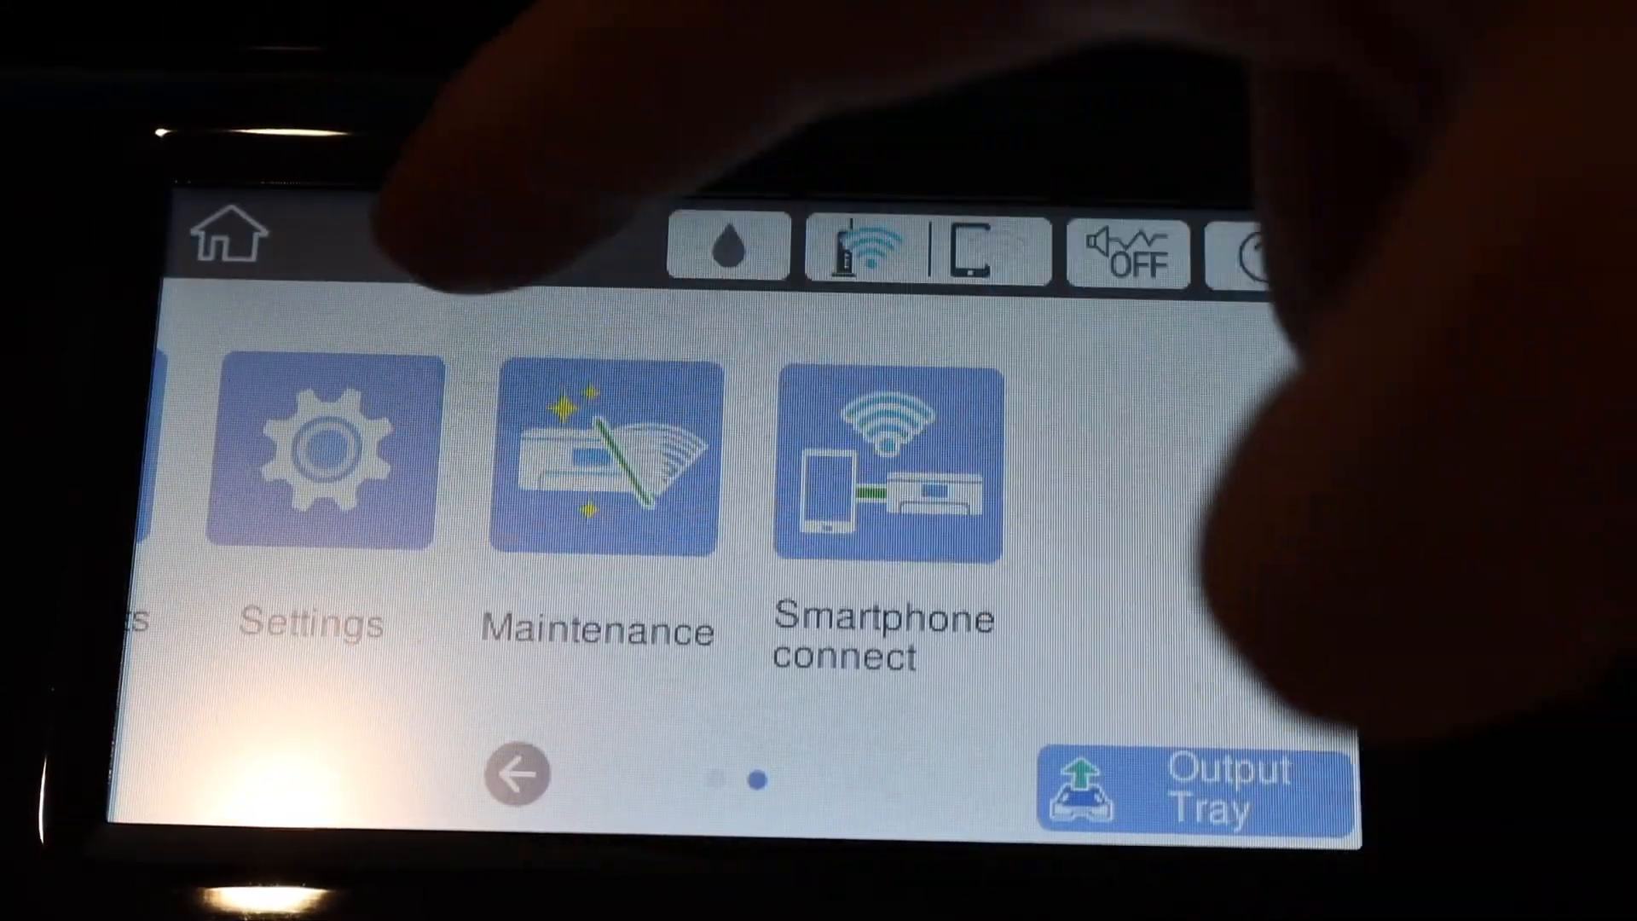
pyautogui.click(310, 459)
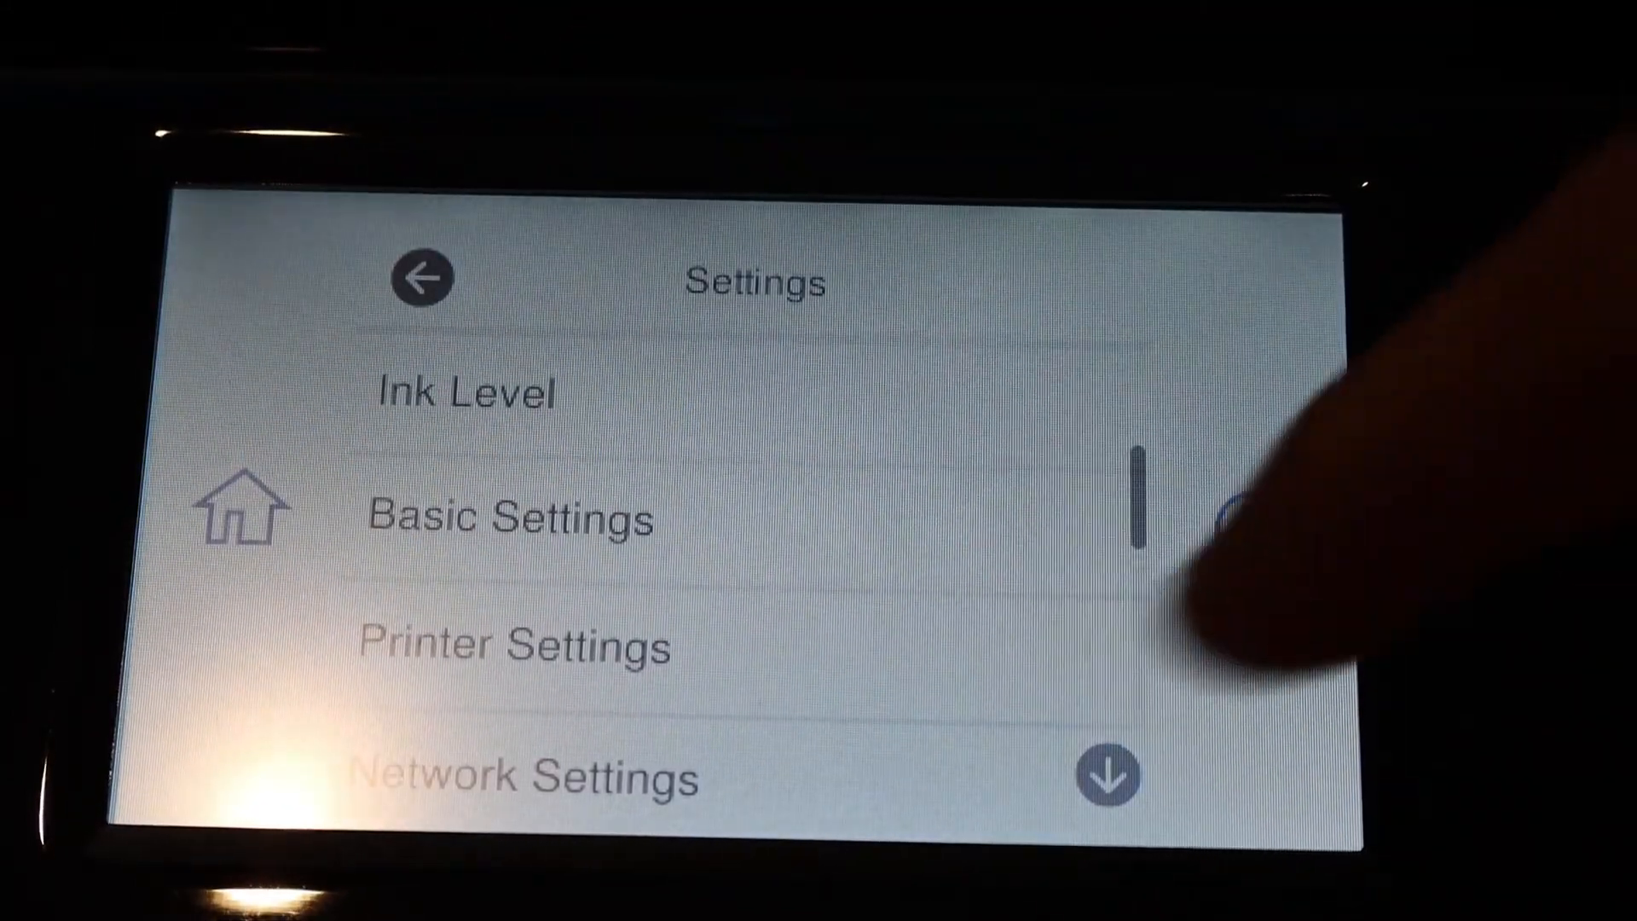
pyautogui.click(515, 777)
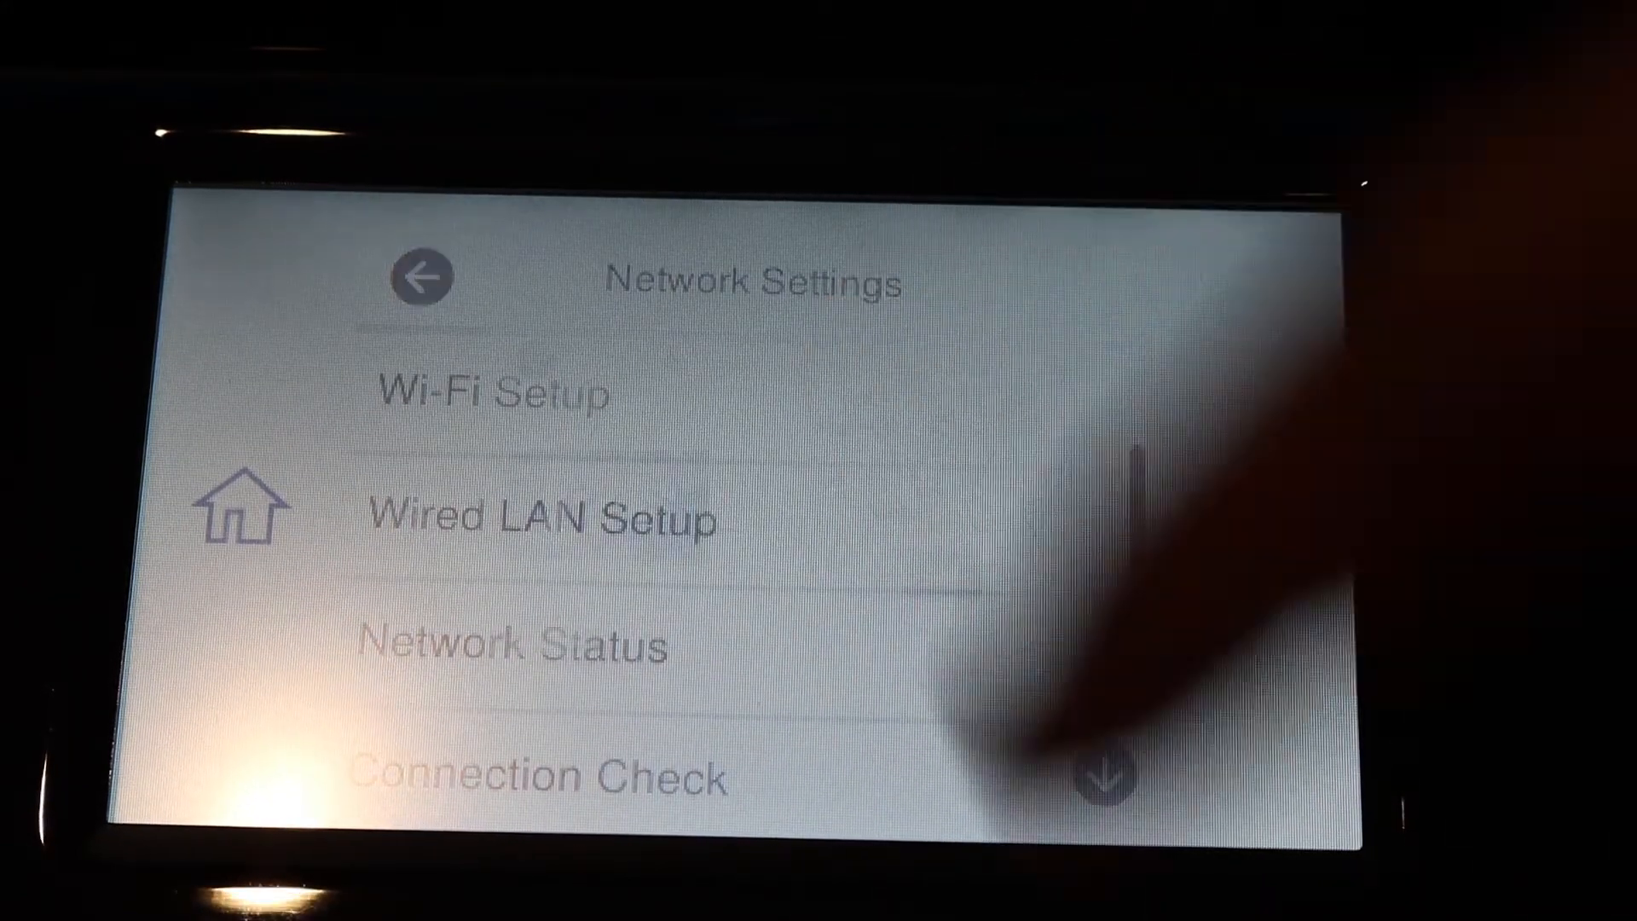
# Choose Wi-Fi (Recommended) and launch the Wi-Fi Setup Wizard to find nearby routers.
pyautogui.click(491, 394)
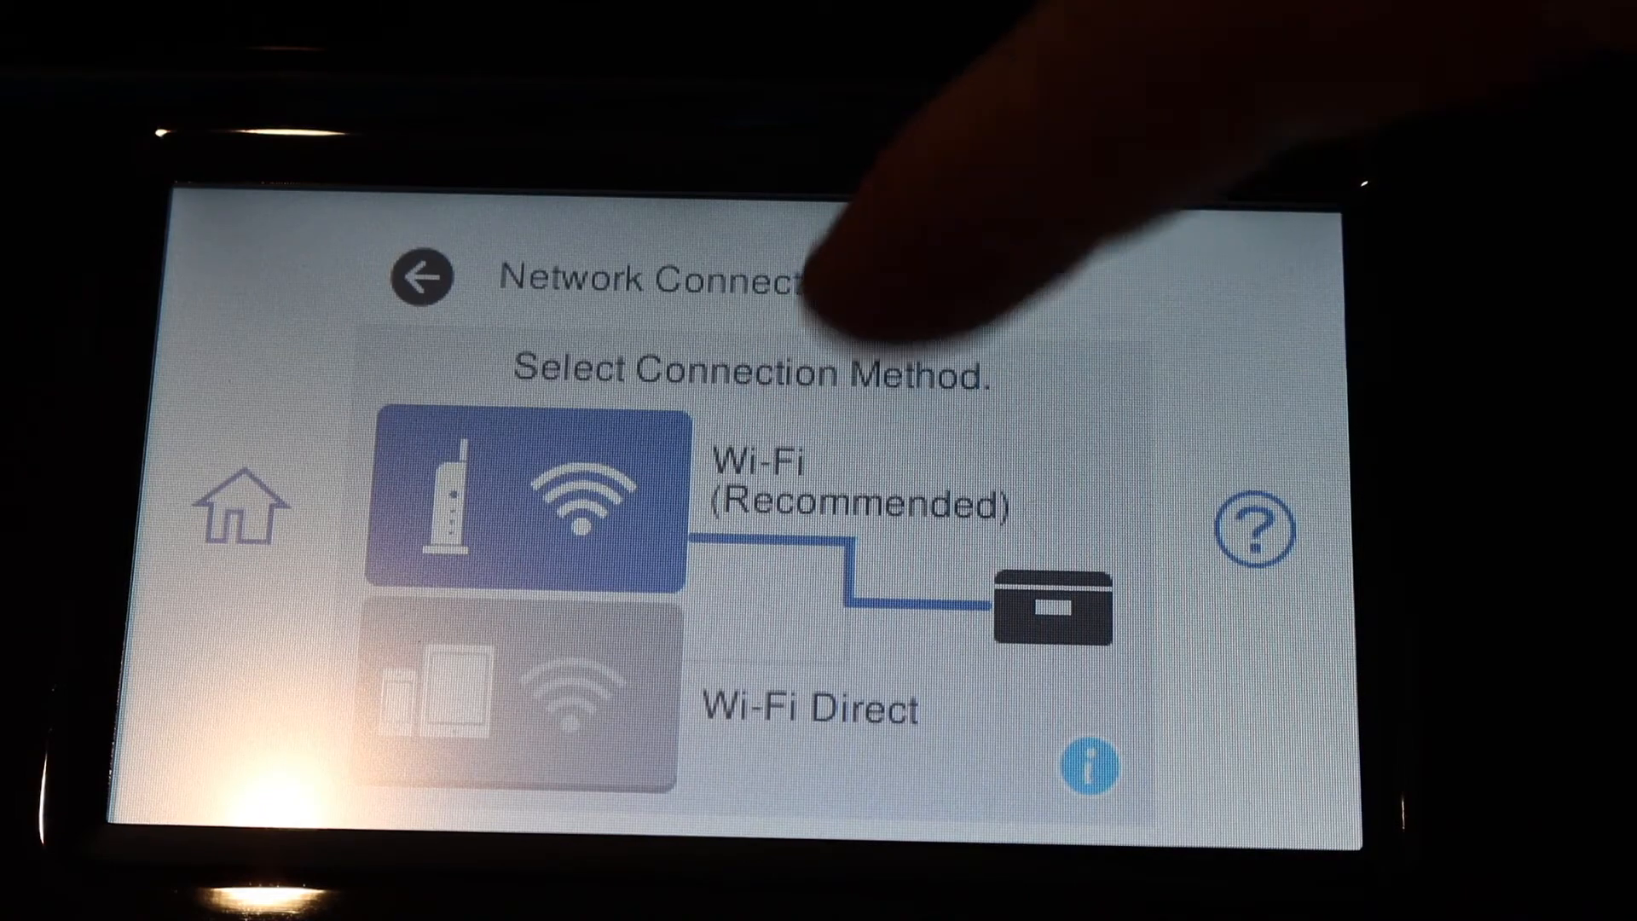
pyautogui.click(532, 491)
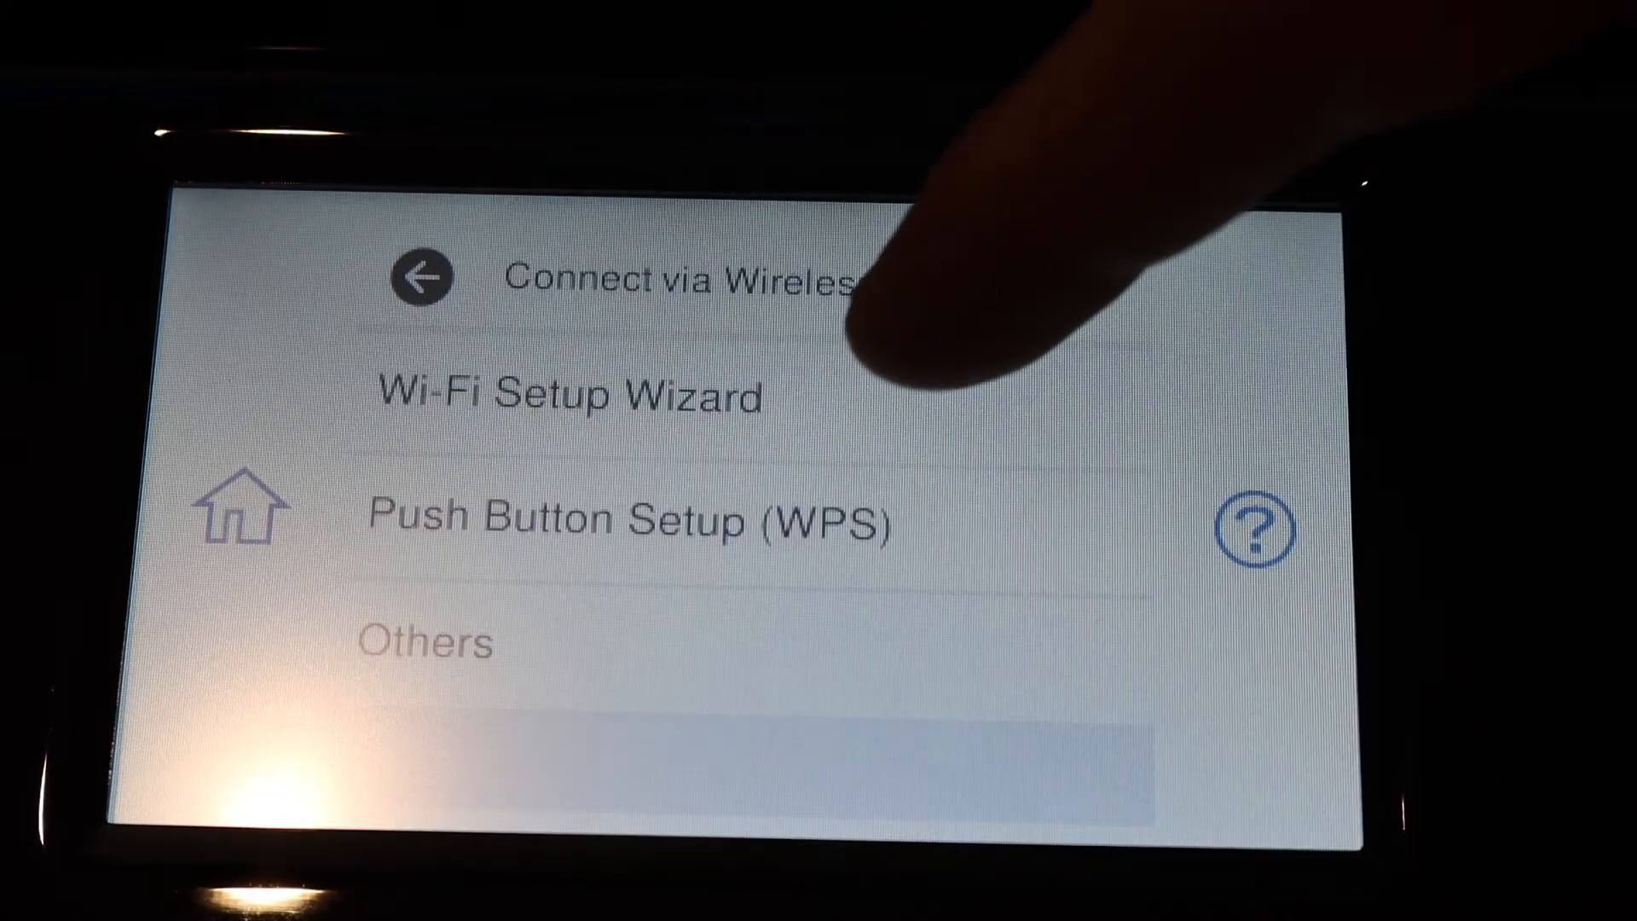
pyautogui.click(575, 394)
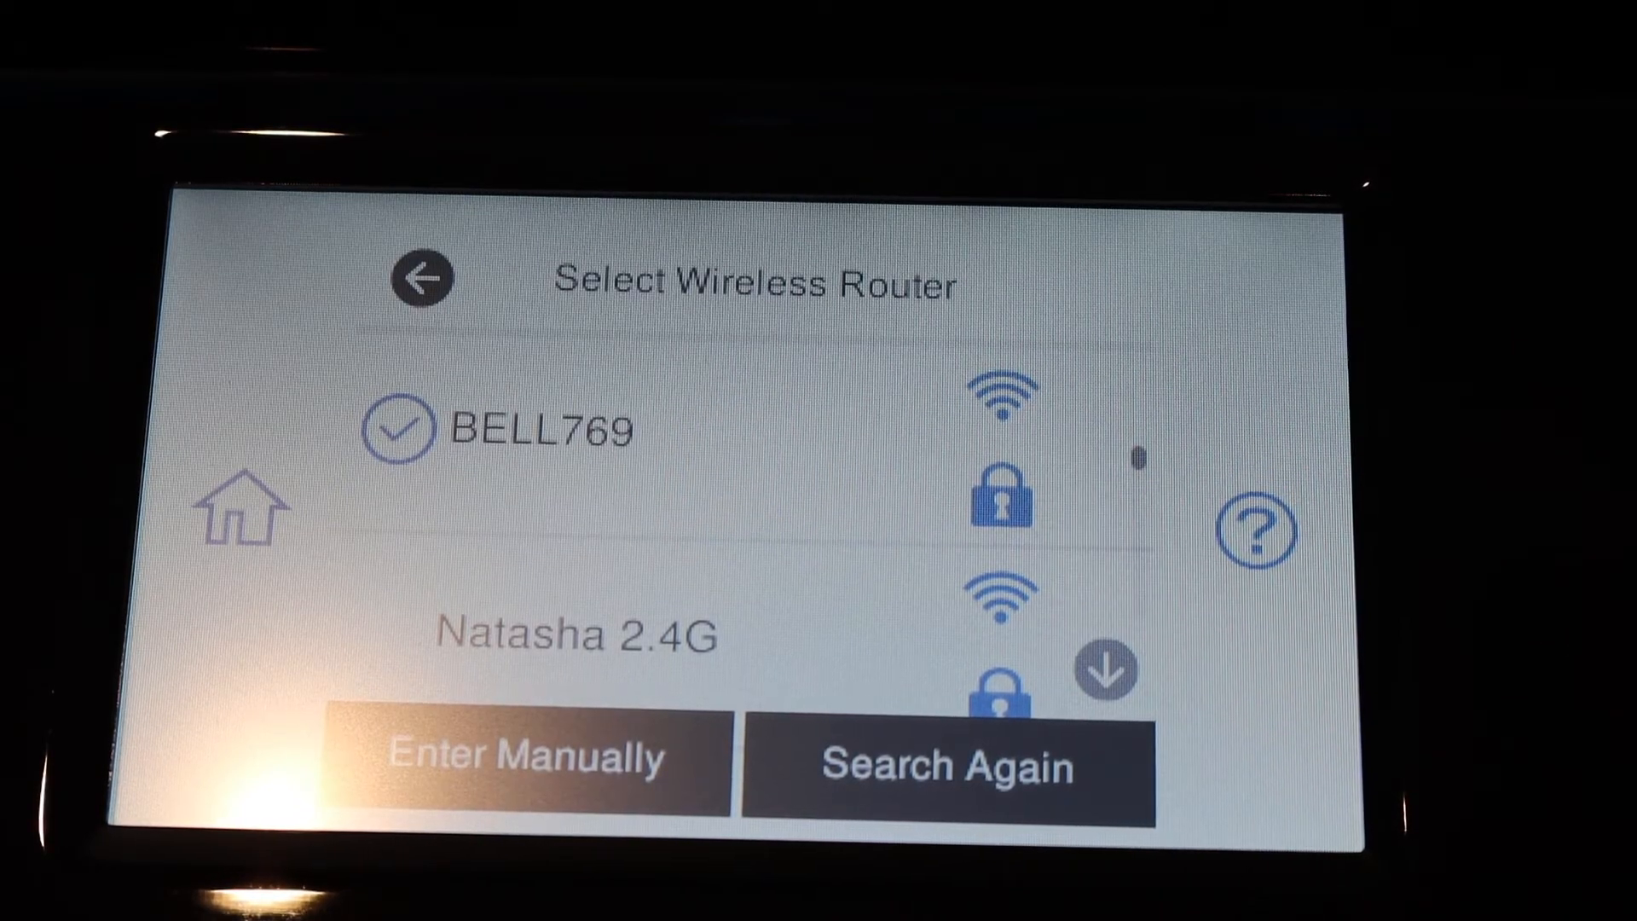
# Select the BELL769 network and go to its password entry.
pyautogui.click(527, 757)
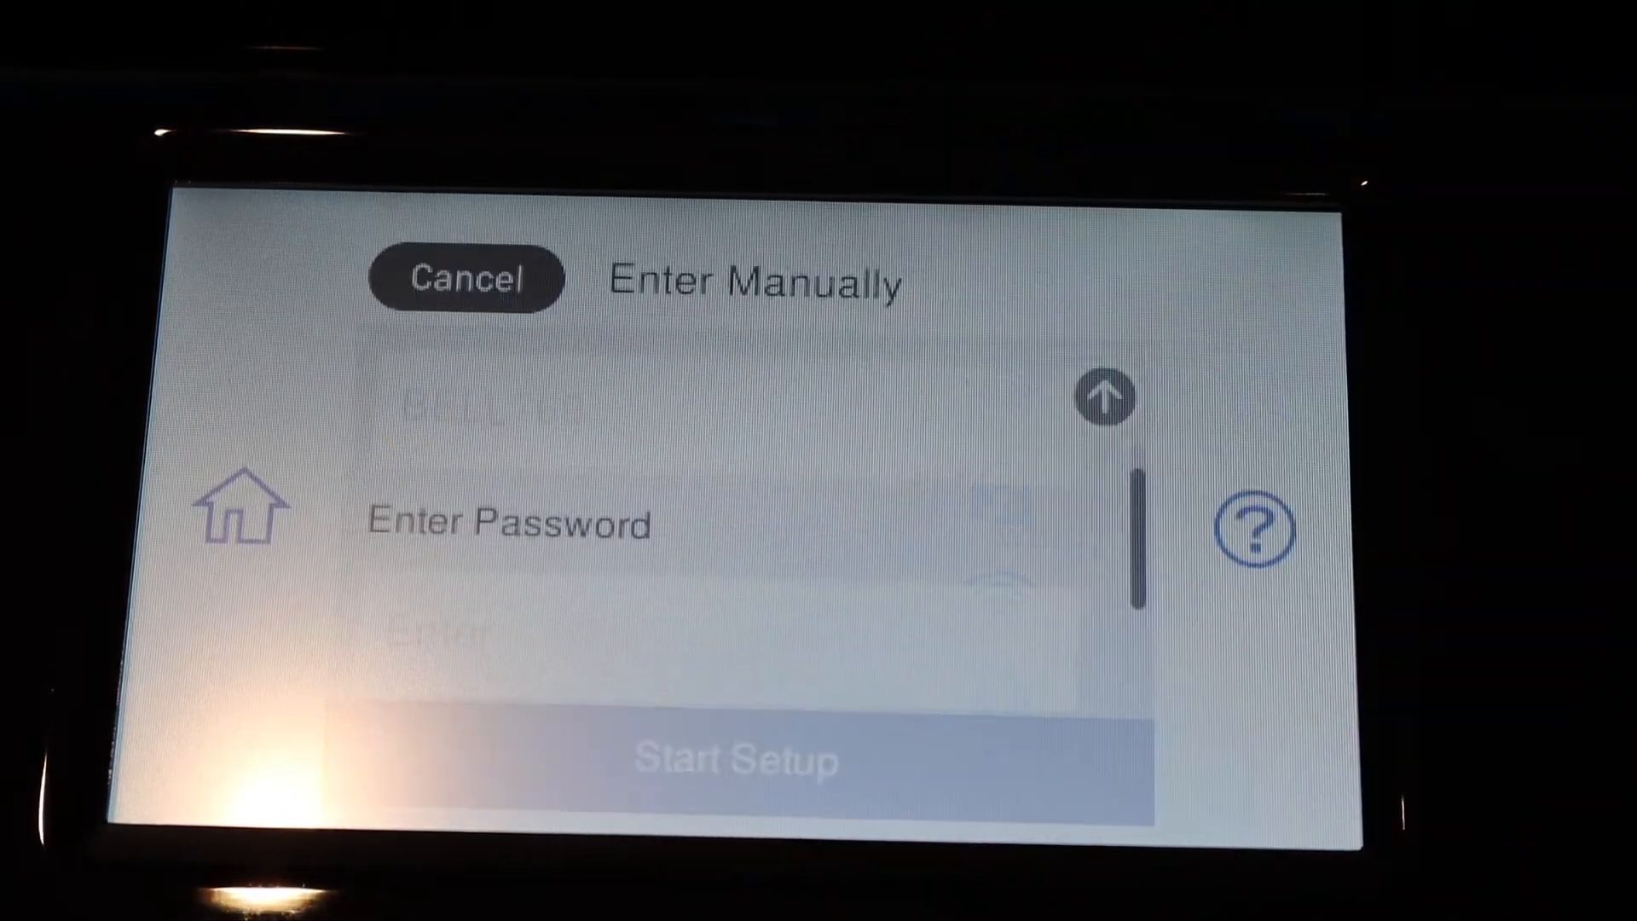
pyautogui.click(506, 522)
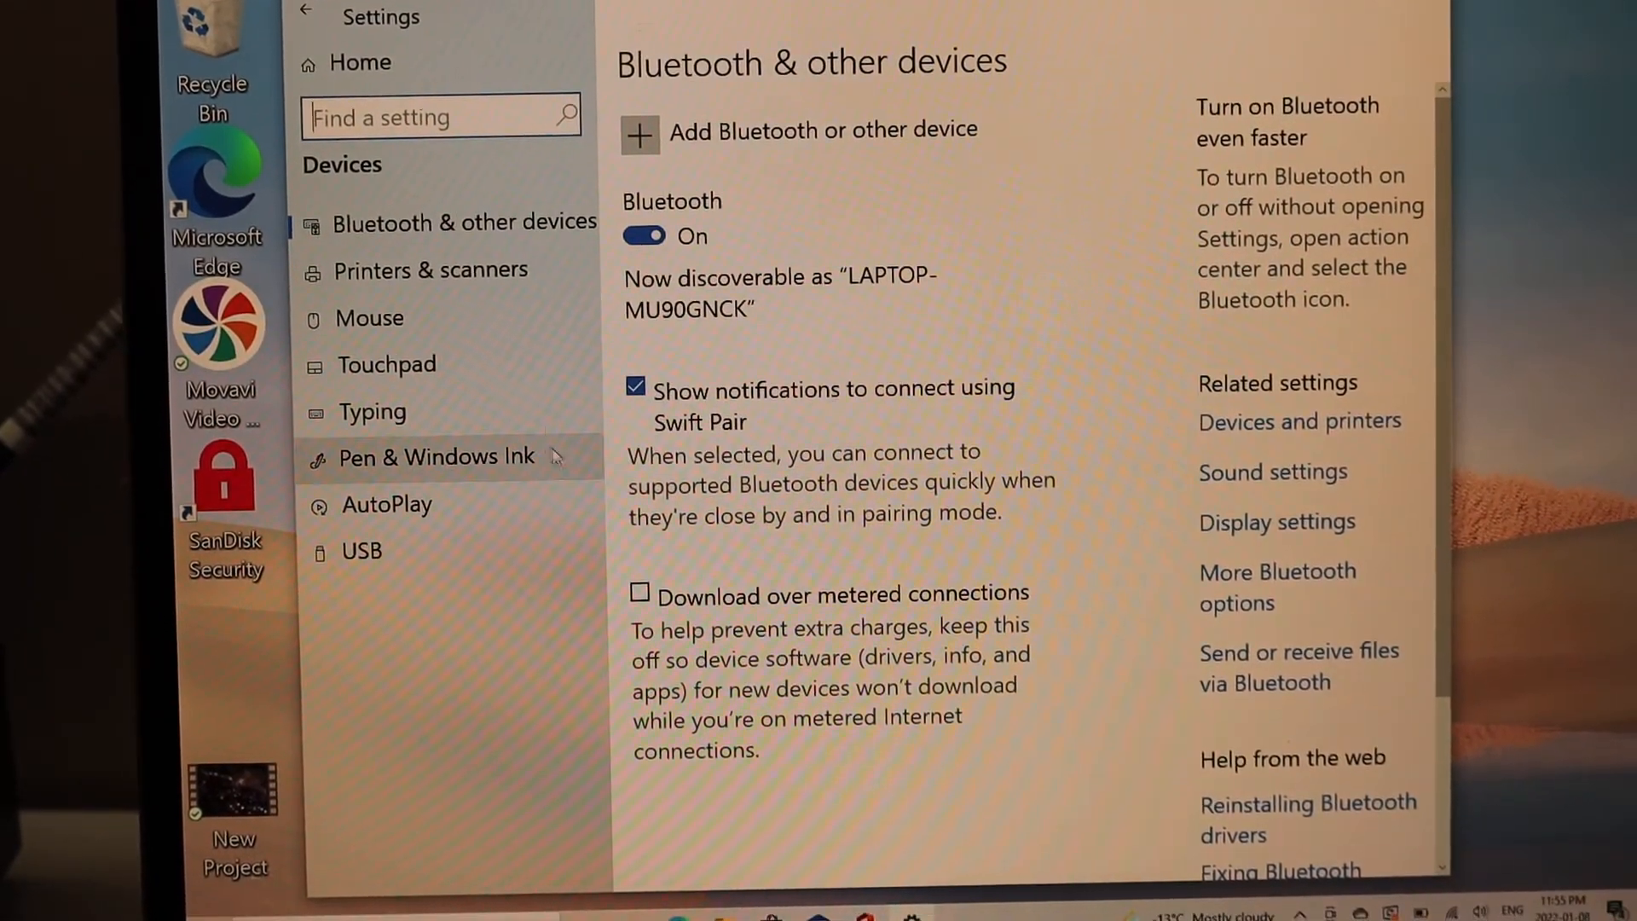
# Add the found EPSON XP-7100 Series device from Printers & scanners so it shows Ready.
pyautogui.click(430, 269)
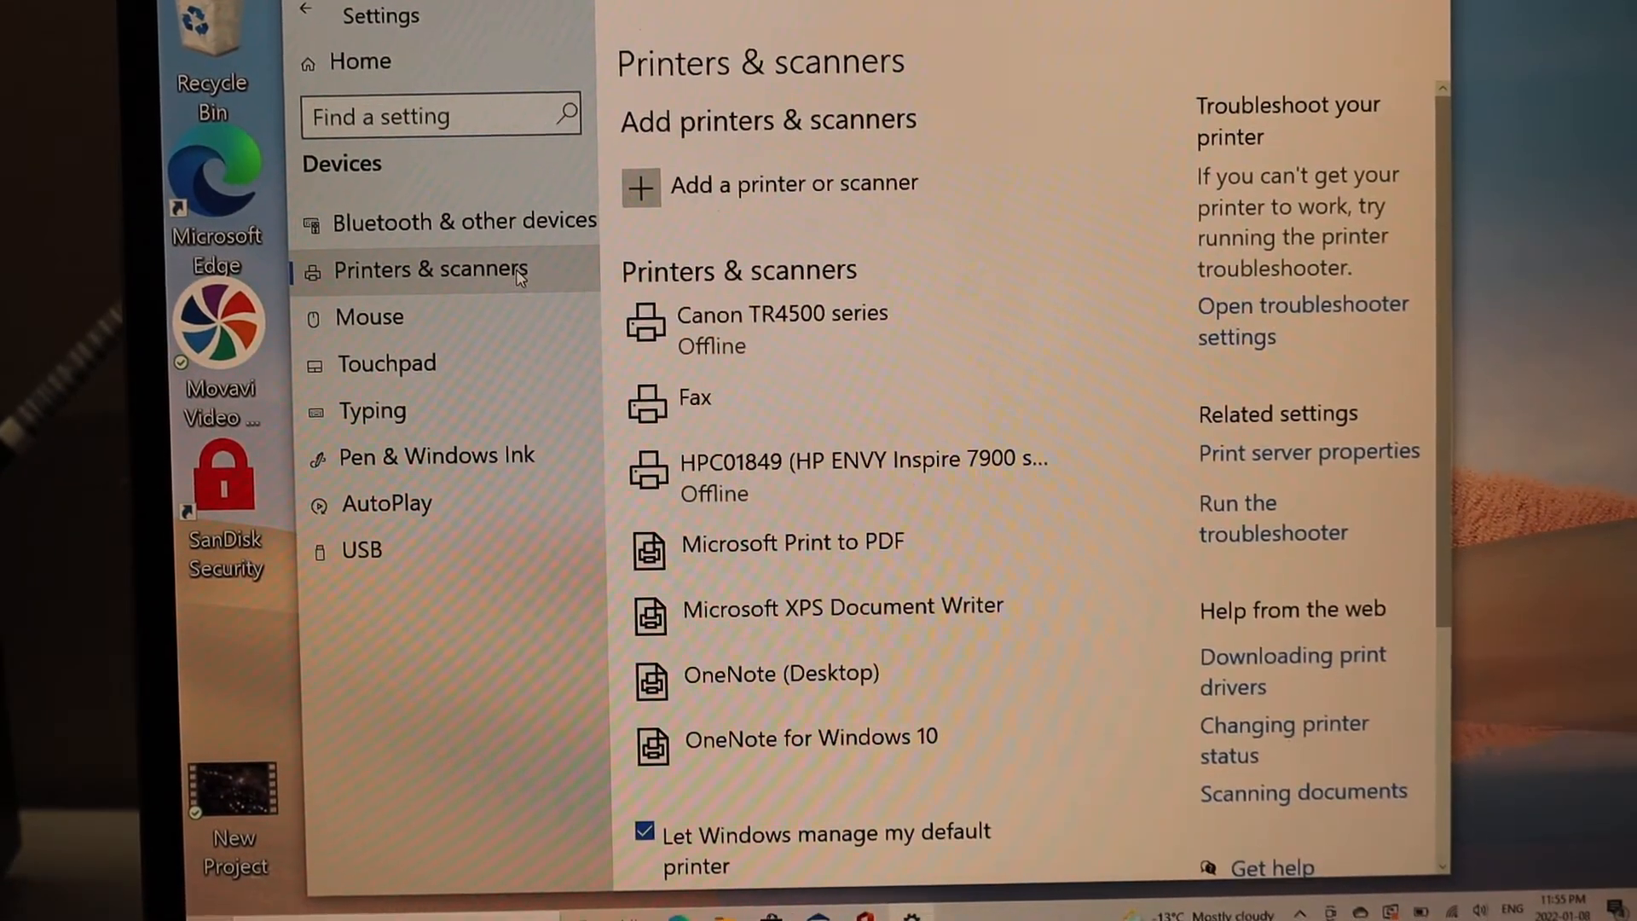
pyautogui.click(793, 185)
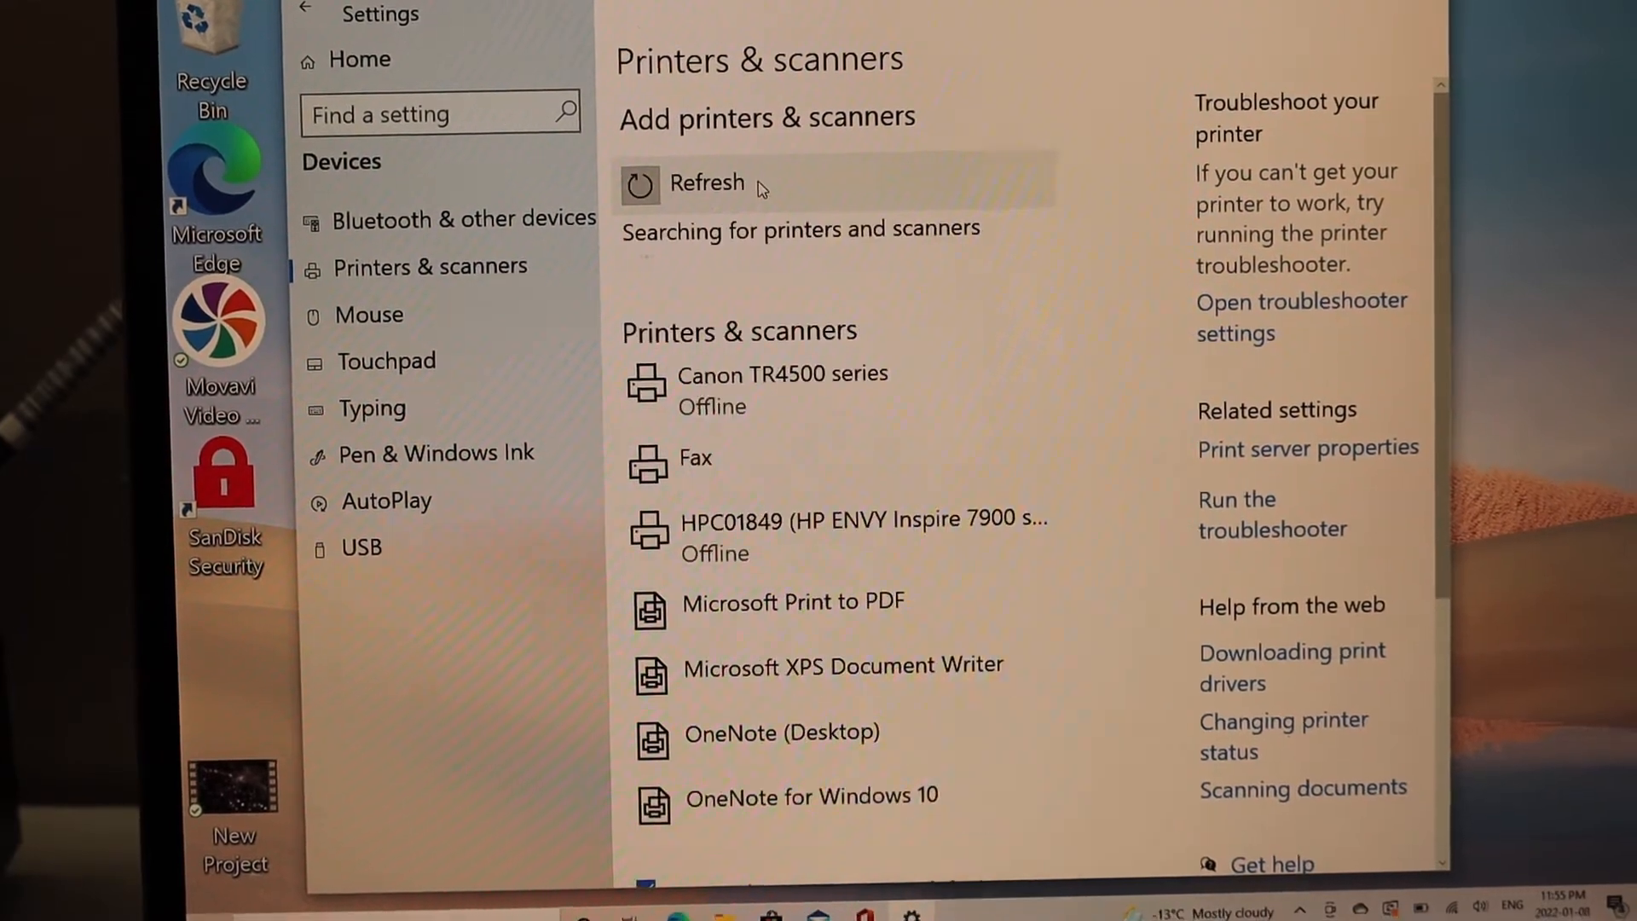
pyautogui.click(706, 183)
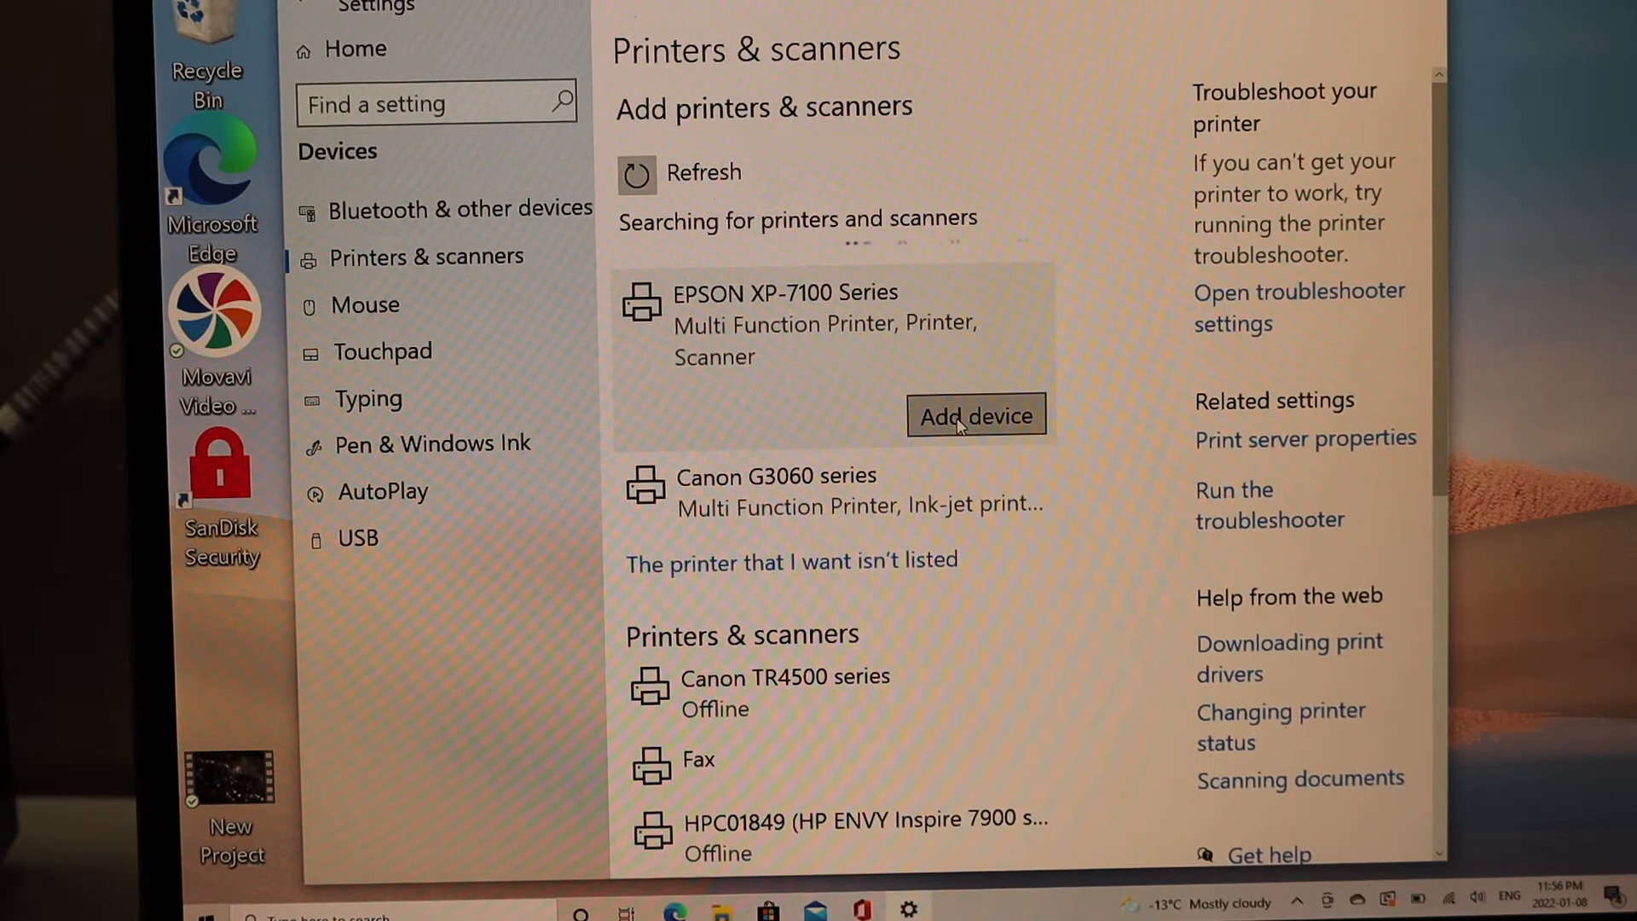
pyautogui.click(975, 416)
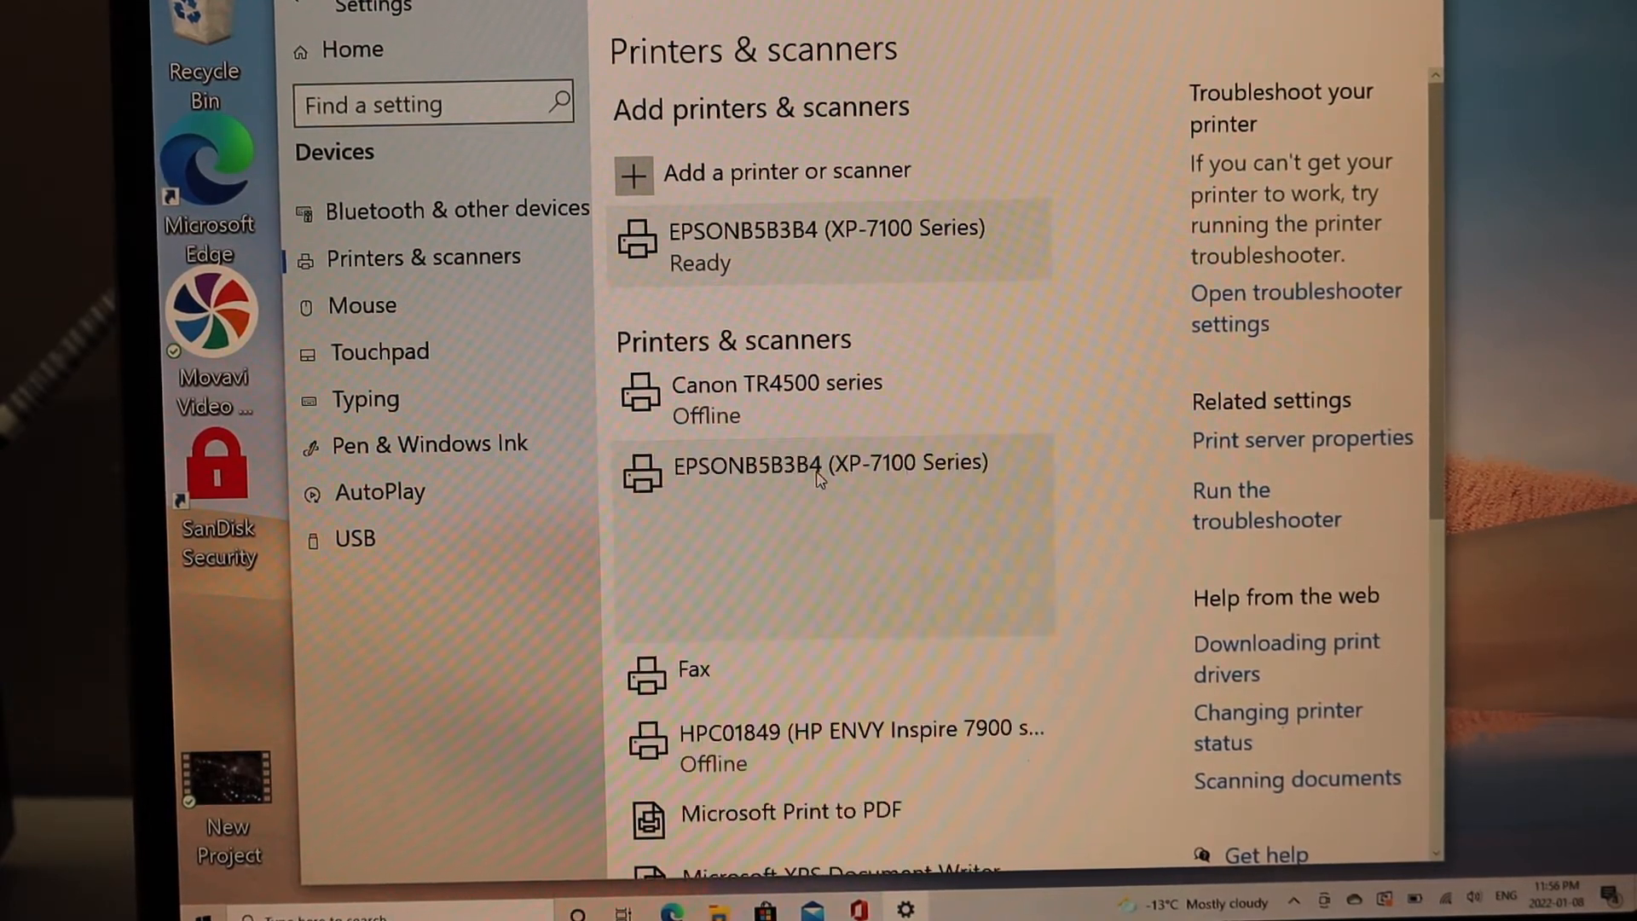
# Manage the Epson printer, select its Scanner function and launch it in the Scan app.
pyautogui.click(825, 462)
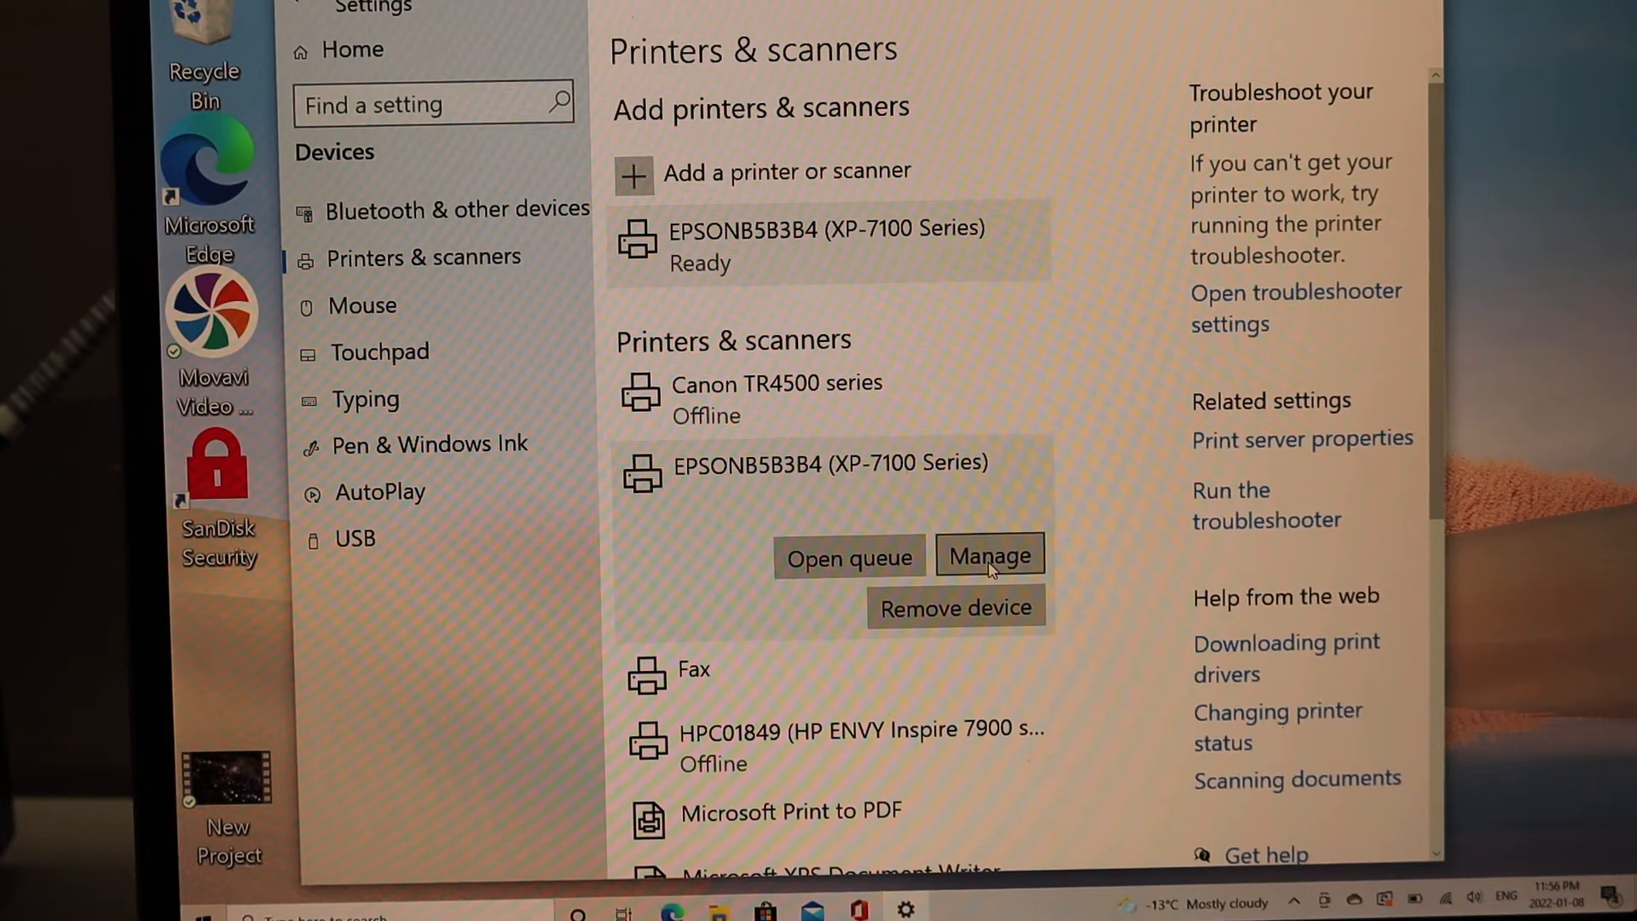
pyautogui.click(987, 555)
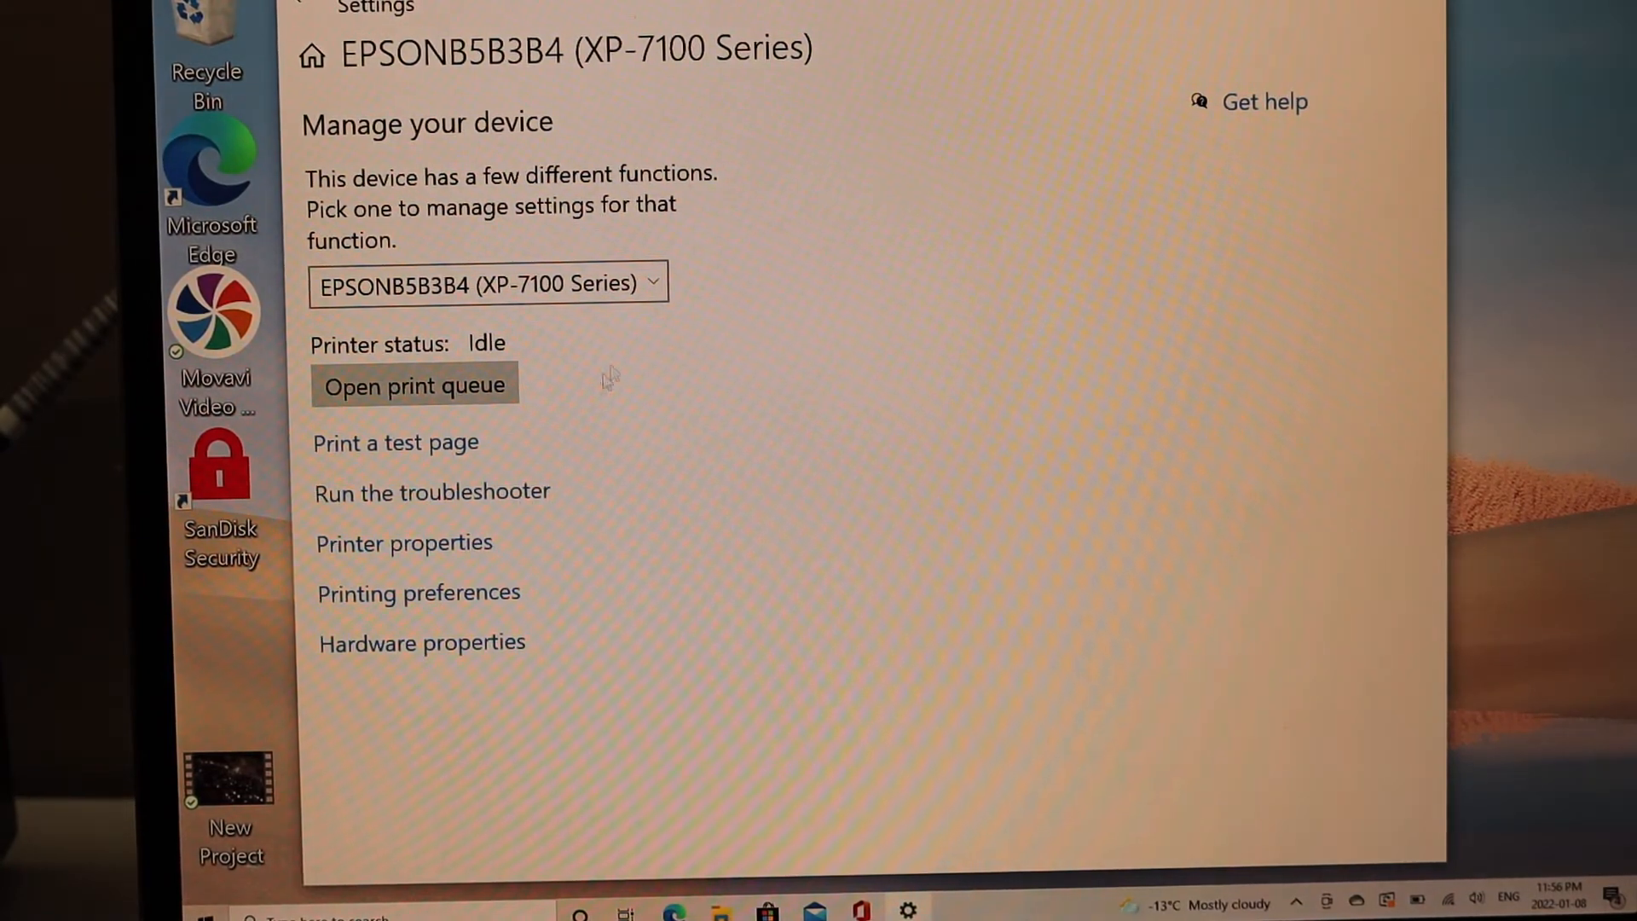
pyautogui.click(486, 283)
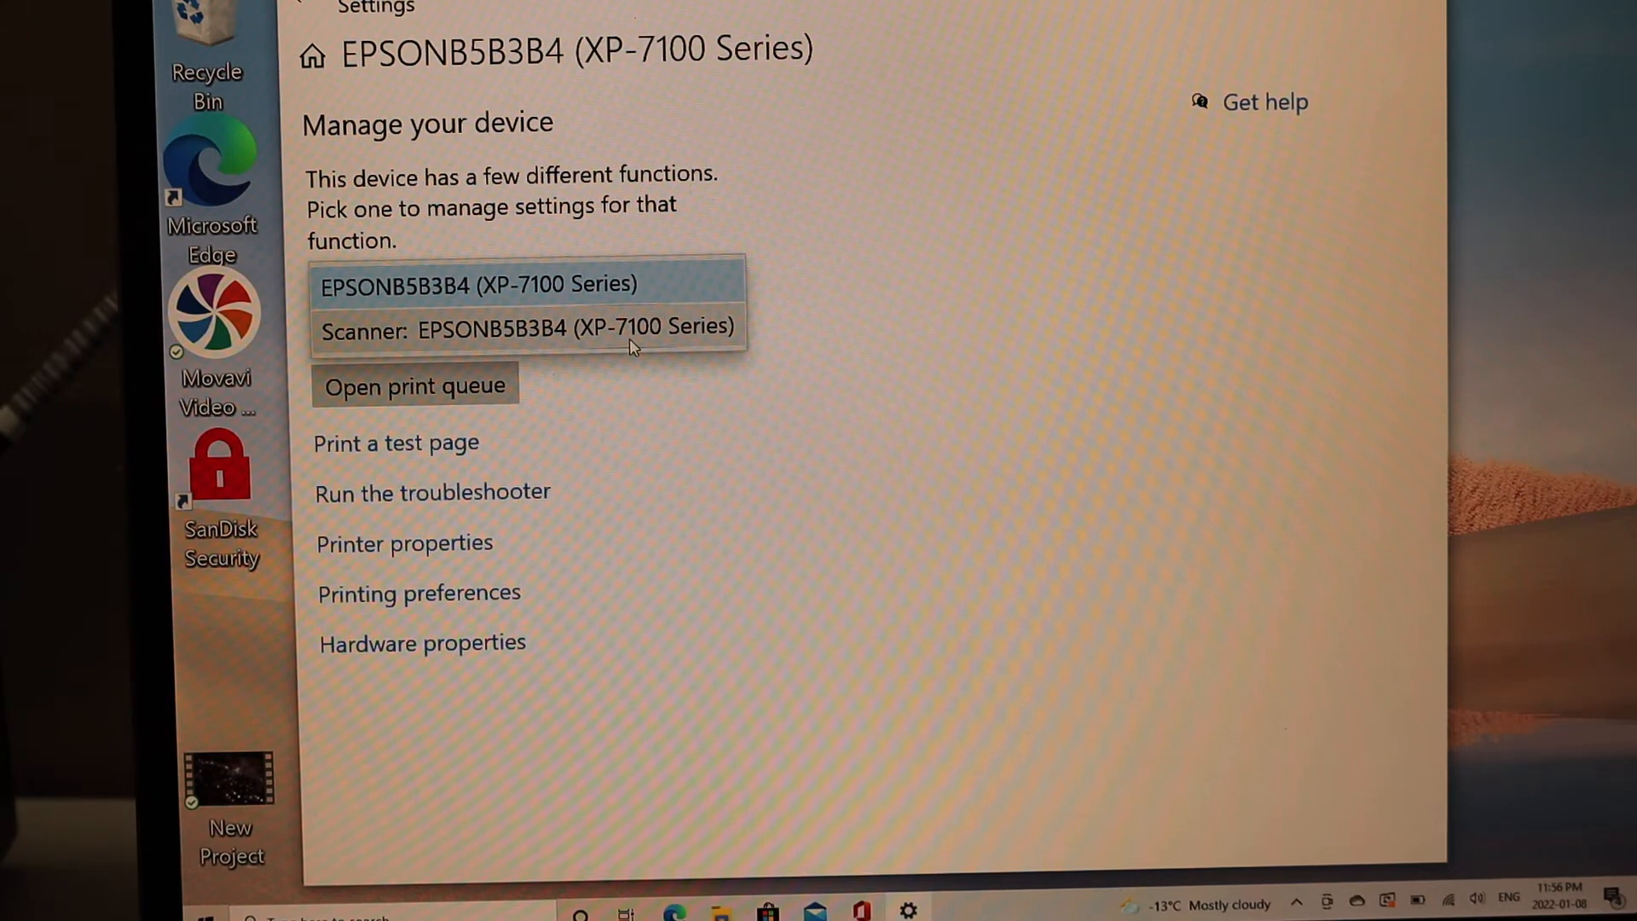
pyautogui.click(527, 325)
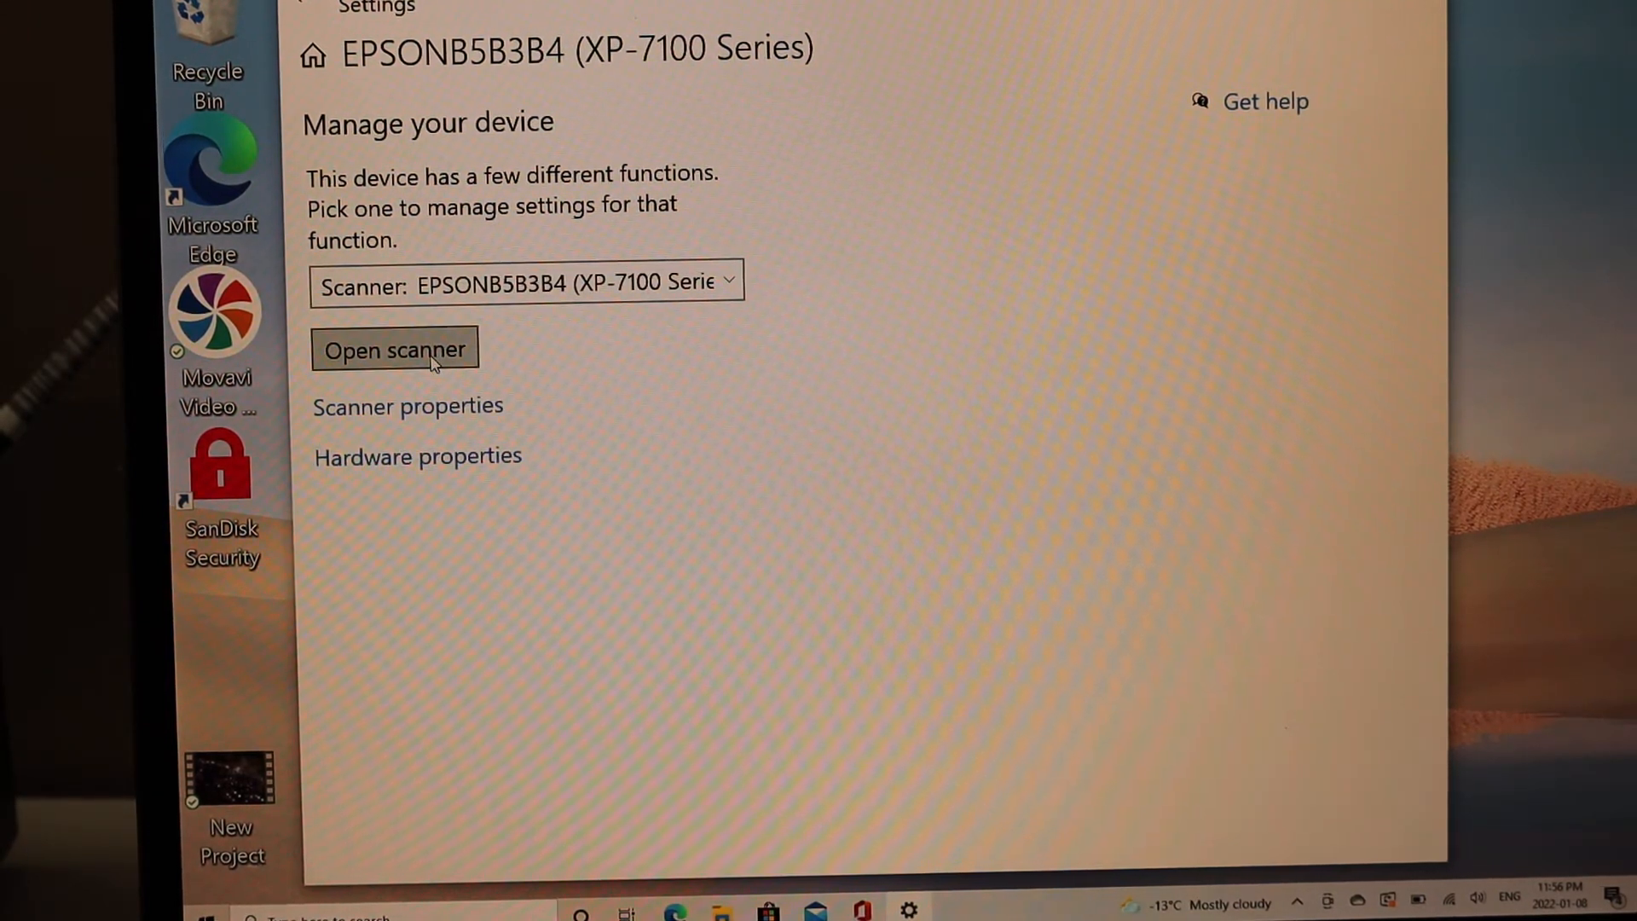
pyautogui.click(394, 348)
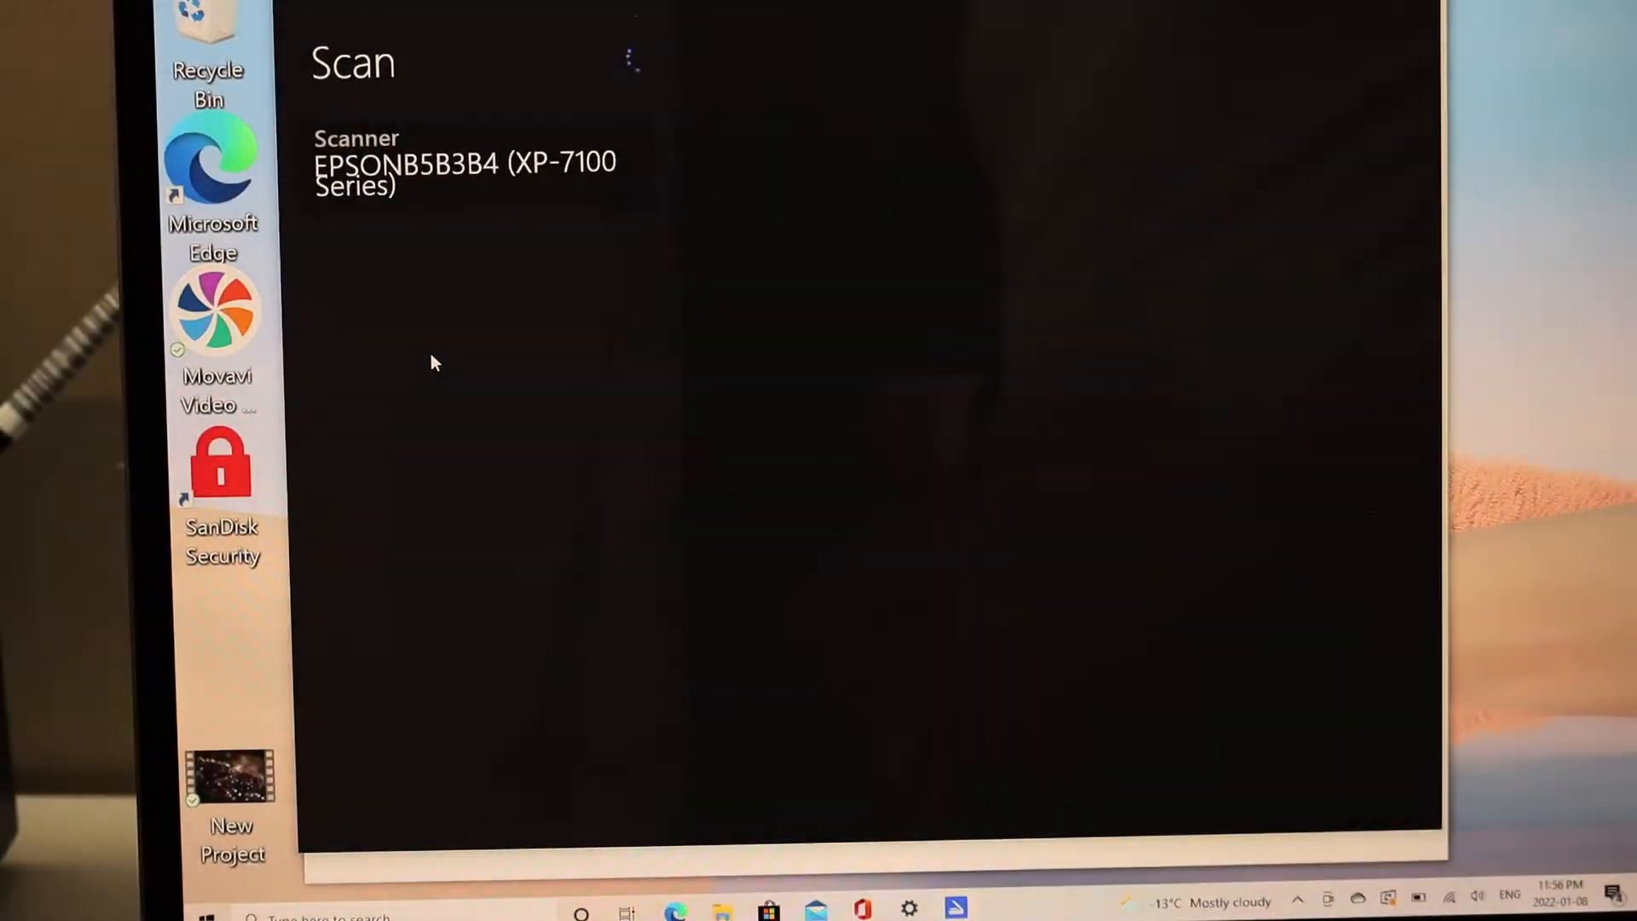